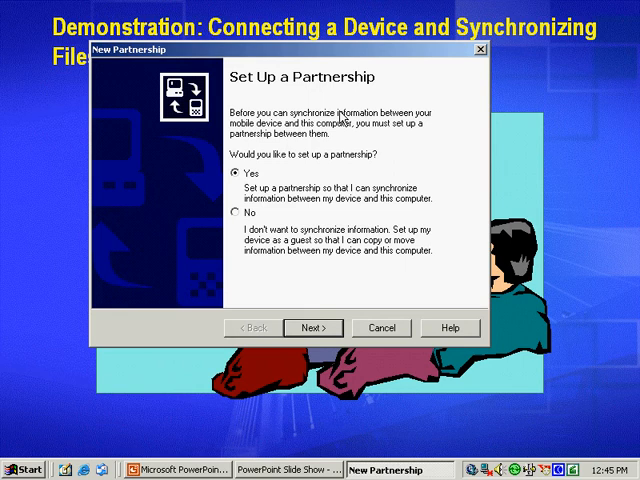
mouse_move(402, 103)
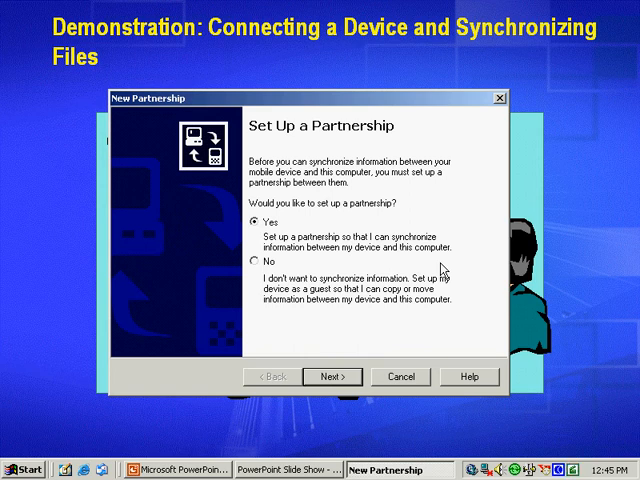
mouse_move(281, 261)
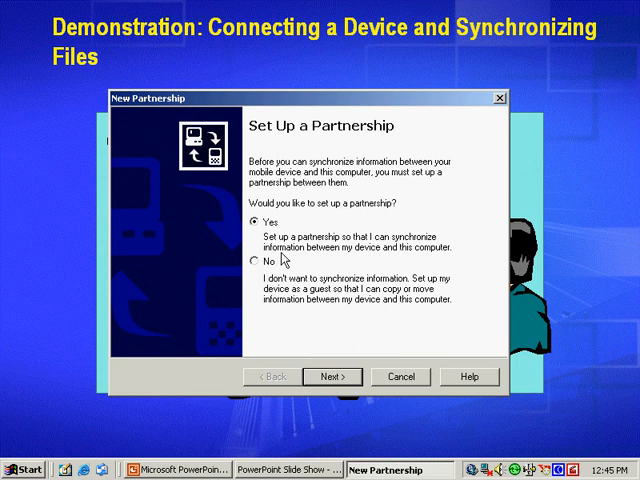
Accept setting up a partnership and continue in the ActiveSync wizard.
click(332, 377)
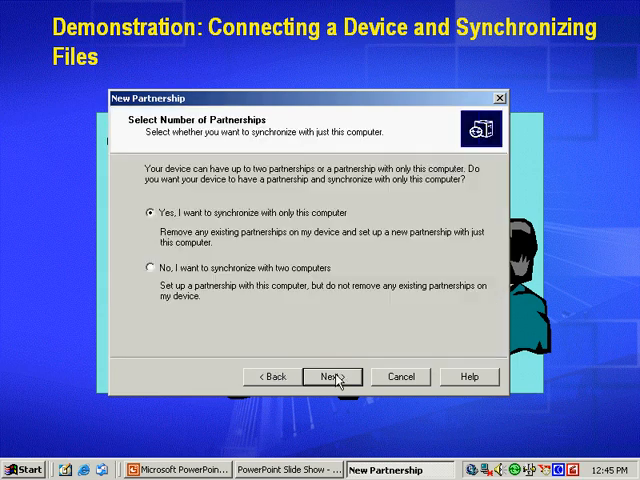
mouse_move(338, 355)
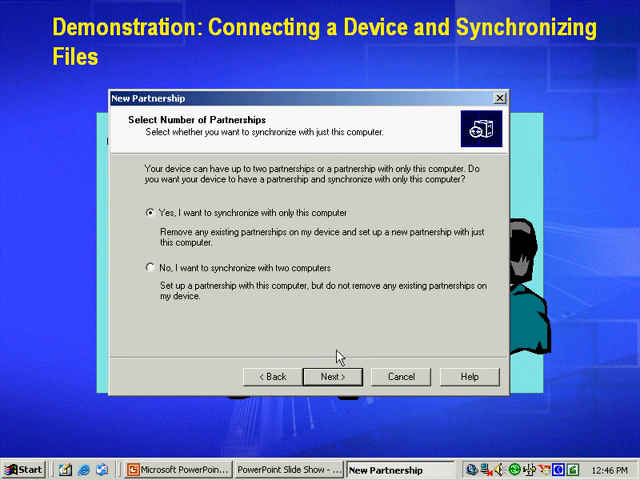
mouse_move(278, 329)
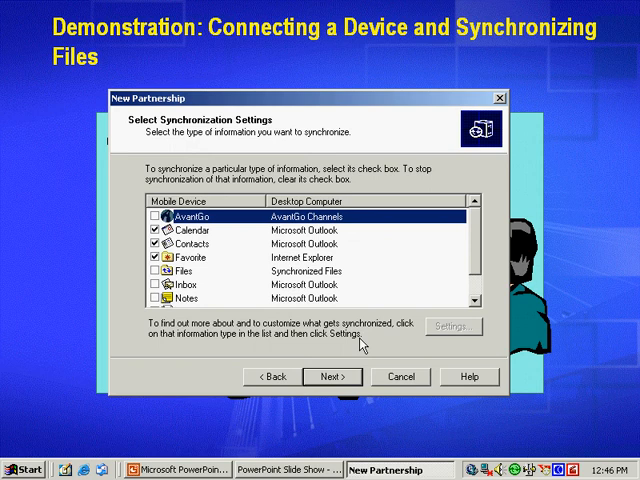
mouse_move(477, 251)
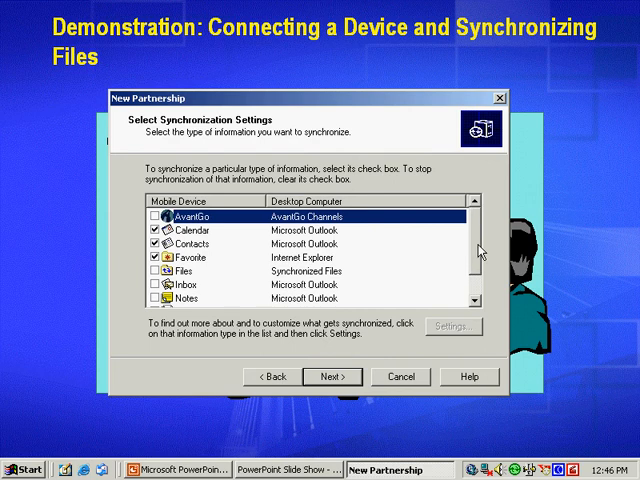
mouse_move(203, 238)
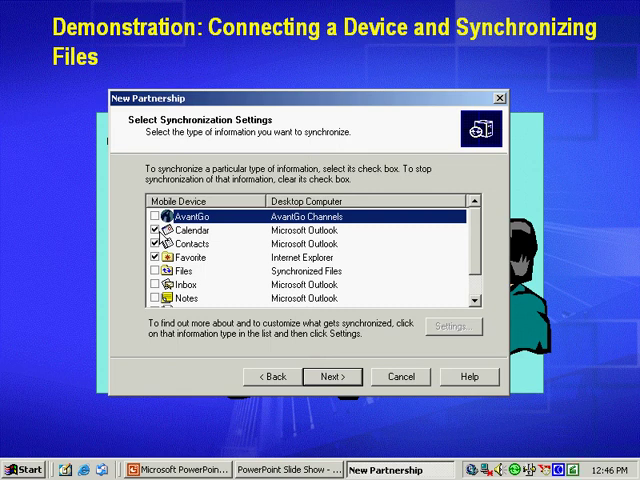
Clear the Calendar and Contacts synchronization check boxes.
click(200, 231)
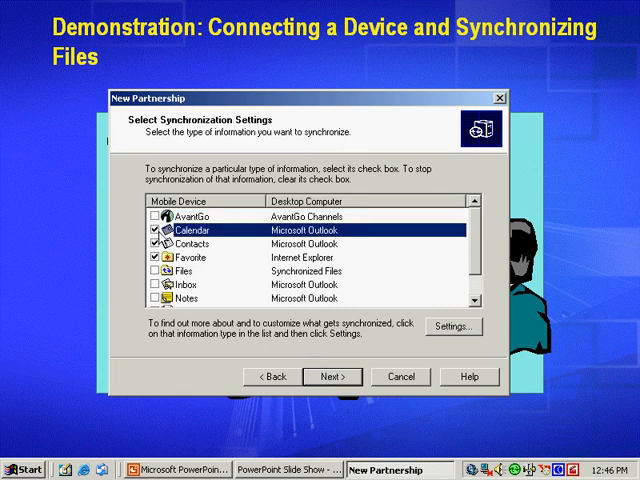
click(200, 243)
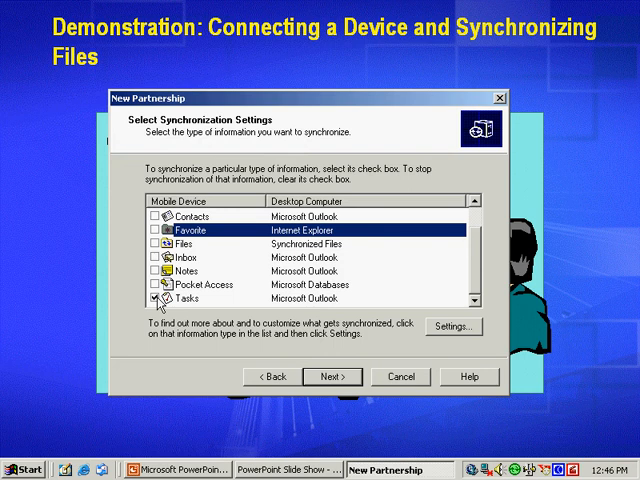
Clear Tasks, accept the Synchronized Files folder notice, and confirm the sync settings.
click(200, 298)
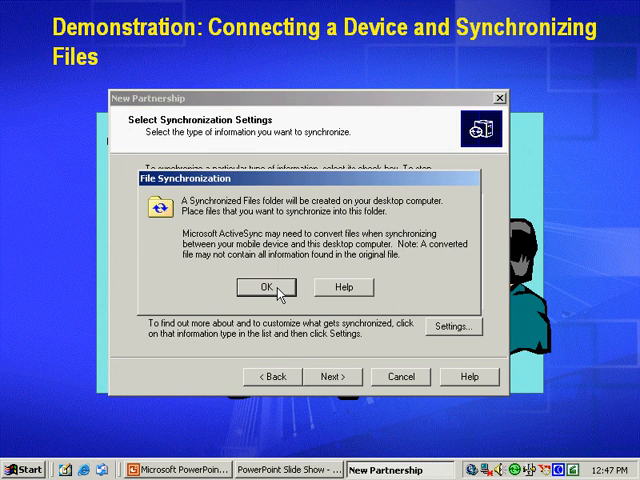
click(263, 287)
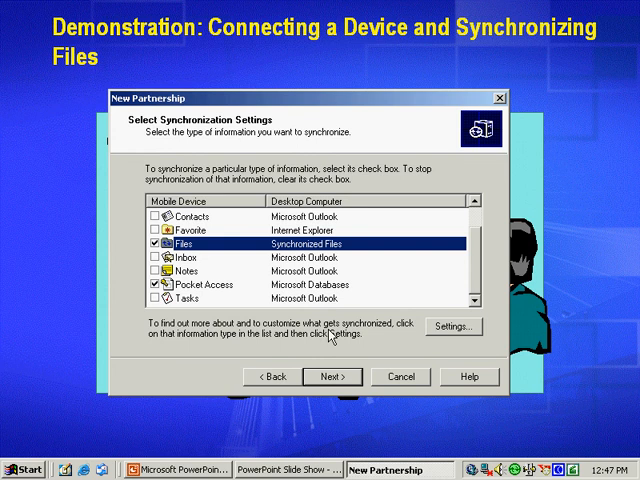
click(334, 377)
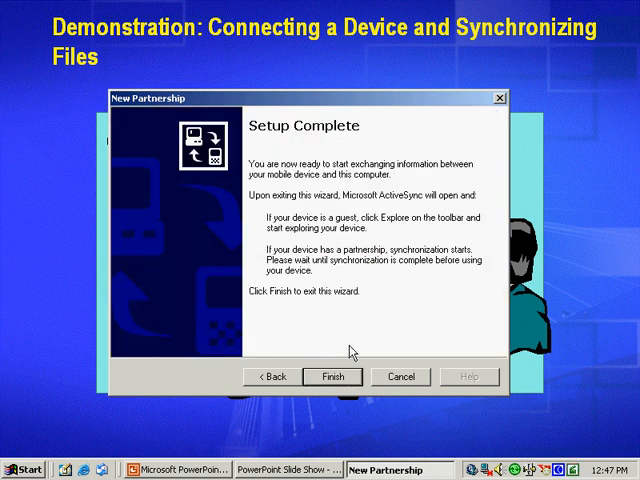
Finish the partnership wizard to open the main ActiveSync window.
click(336, 376)
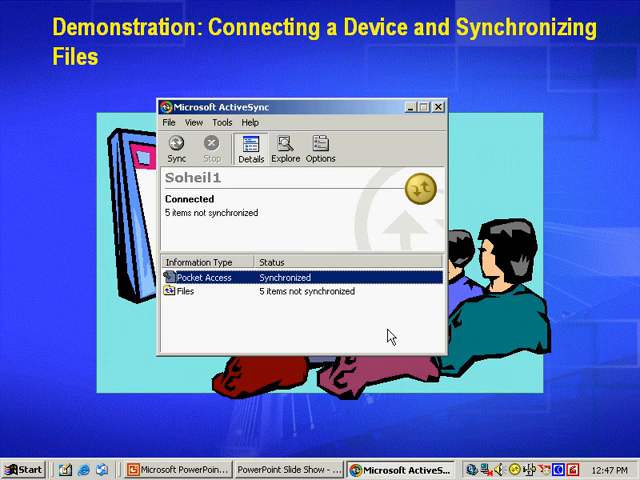
Run Sync to complete the five pending Files items.
click(178, 145)
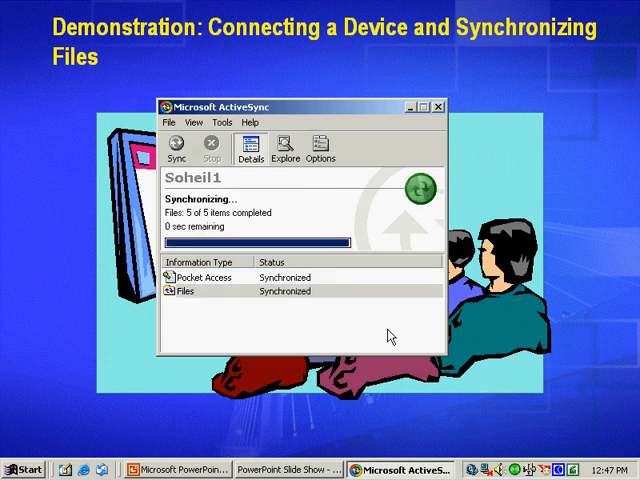